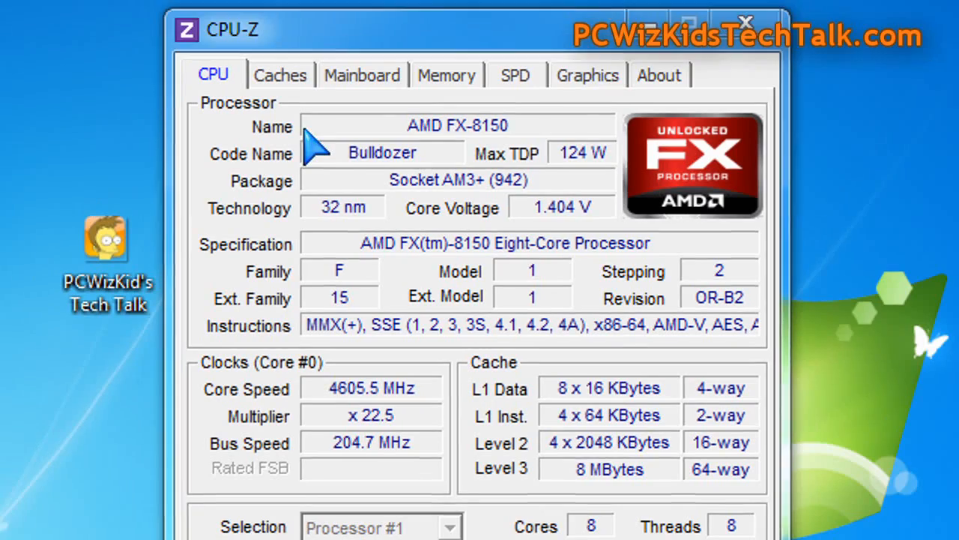
pyautogui.moveTo(491, 187)
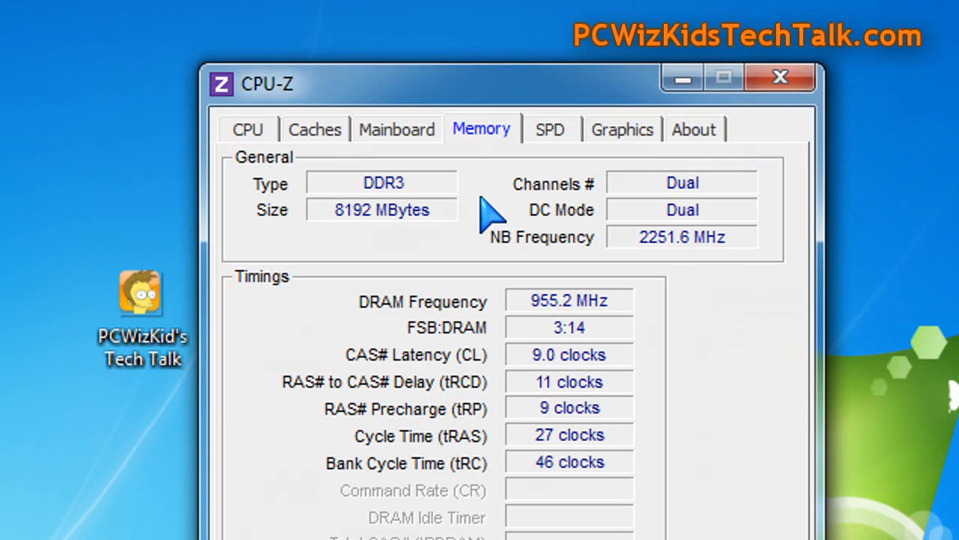
pyautogui.moveTo(566, 258)
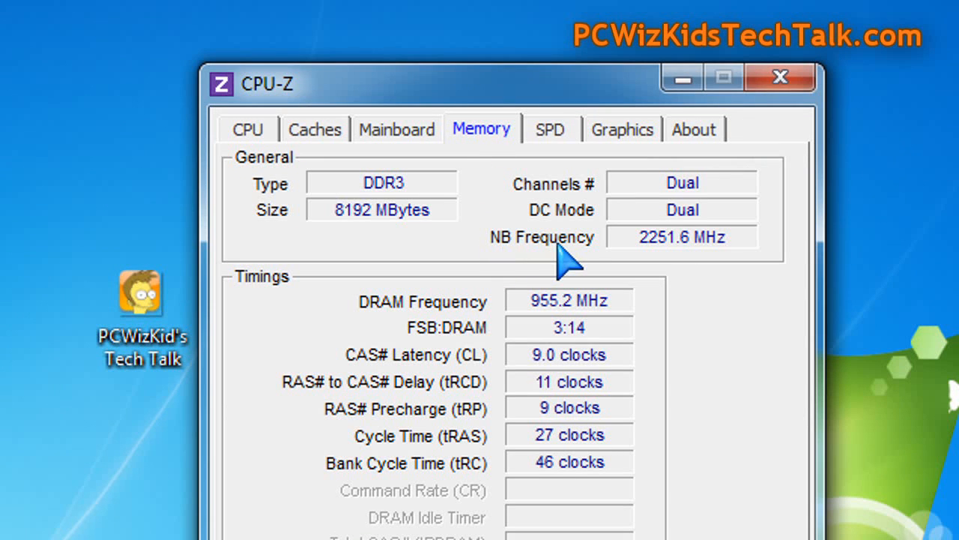
pyautogui.moveTo(570, 327)
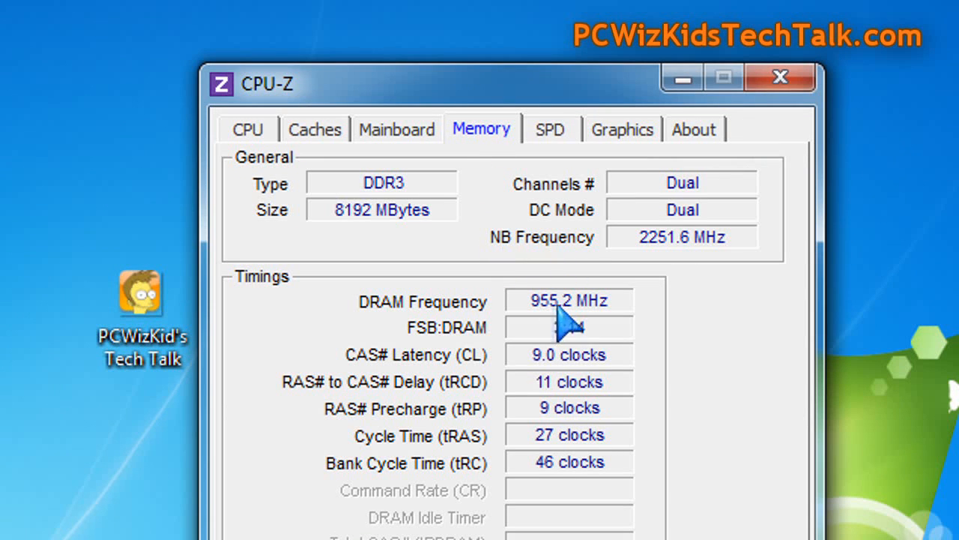
pyautogui.moveTo(560, 324)
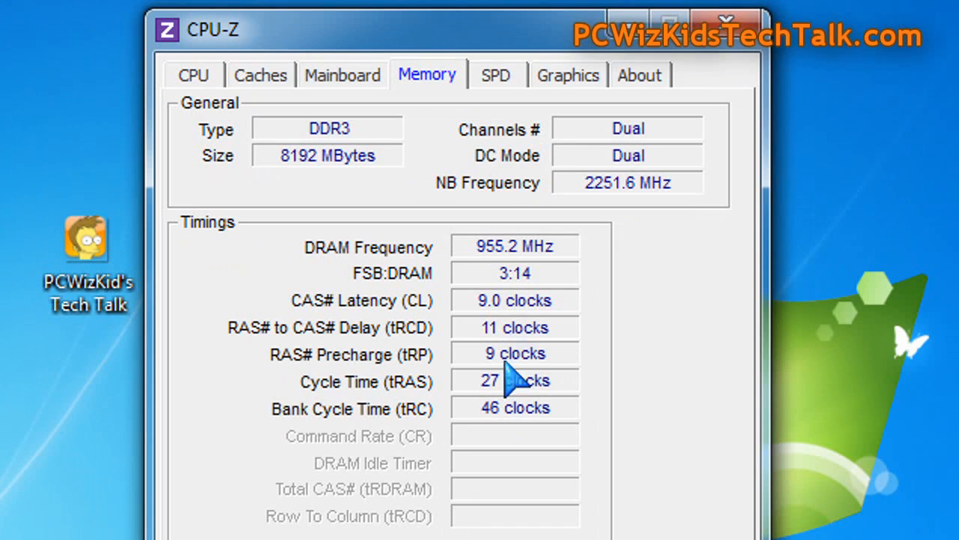
pyautogui.moveTo(495, 277)
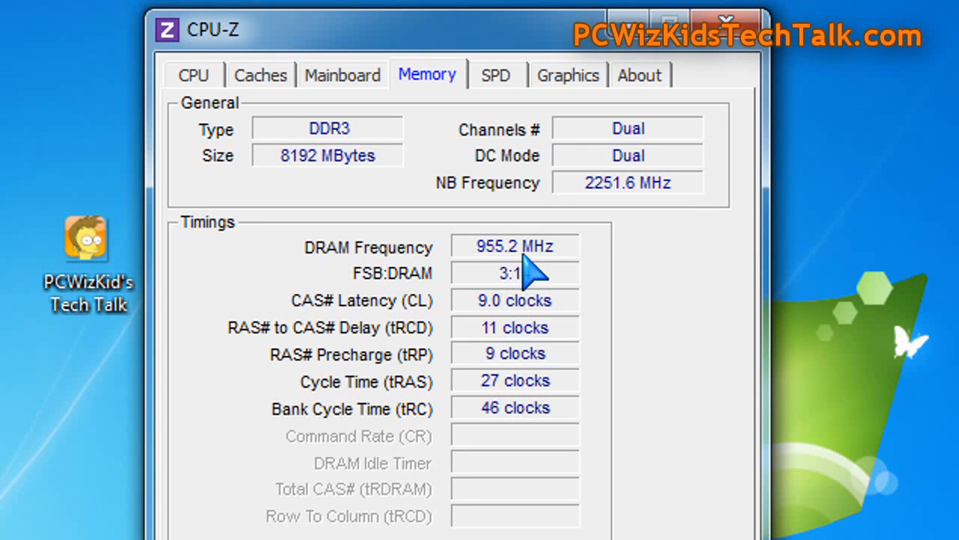
# Step: Switch to the SPD page to see per-slot memory module details
pyautogui.click(494, 74)
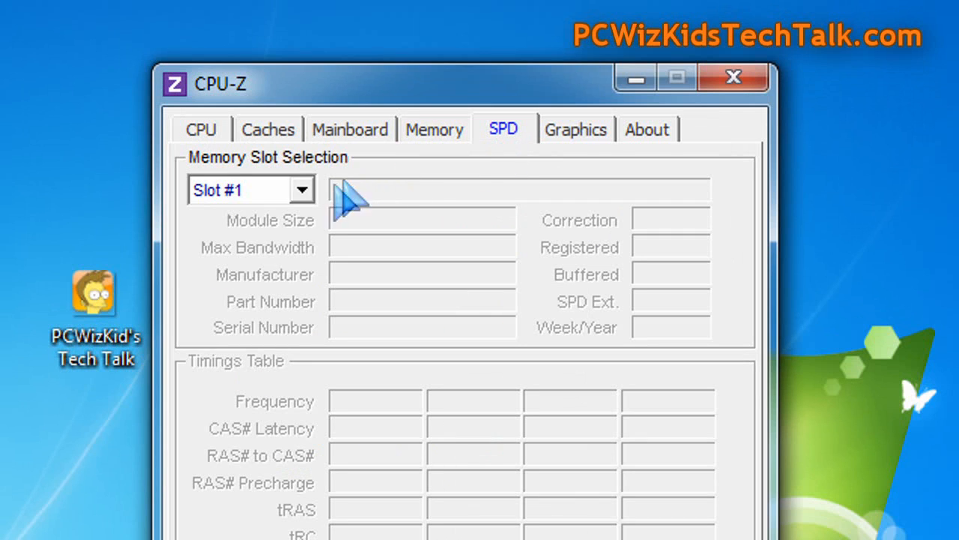
# Step: Select Slot #2 to show the 4096 MB Patriot DDR3 1866EL module with JEDEC and XMP-1866 timings
pyautogui.click(251, 190)
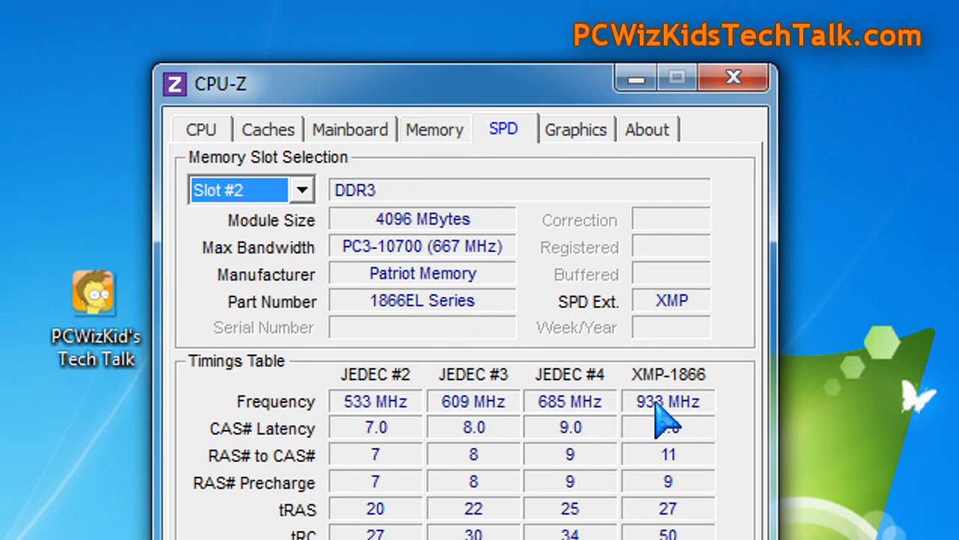
pyautogui.moveTo(663, 415)
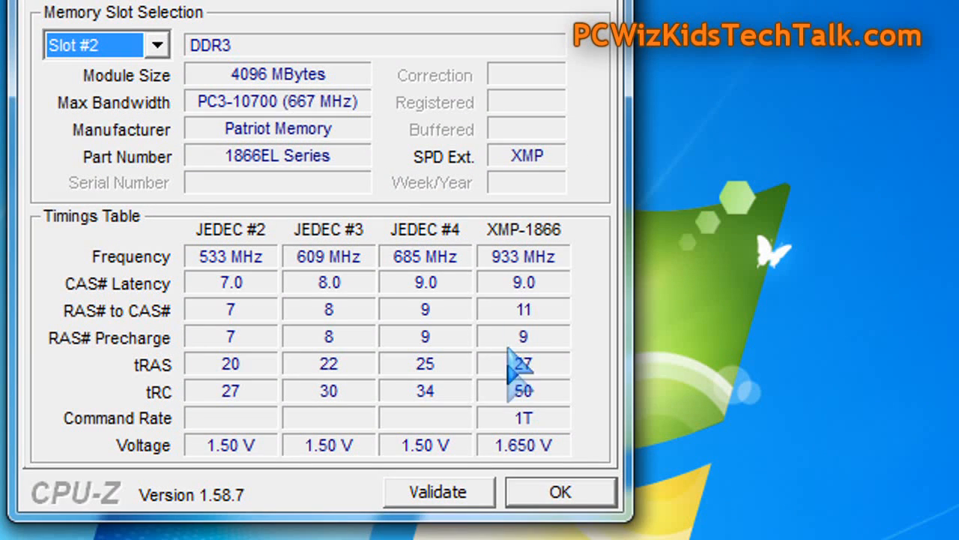
pyautogui.moveTo(520, 390)
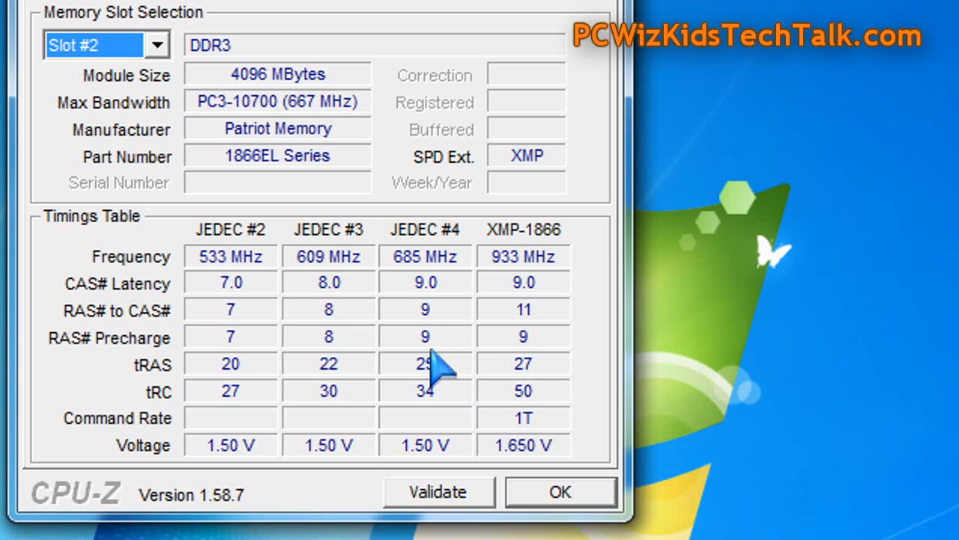
pyautogui.moveTo(465, 345)
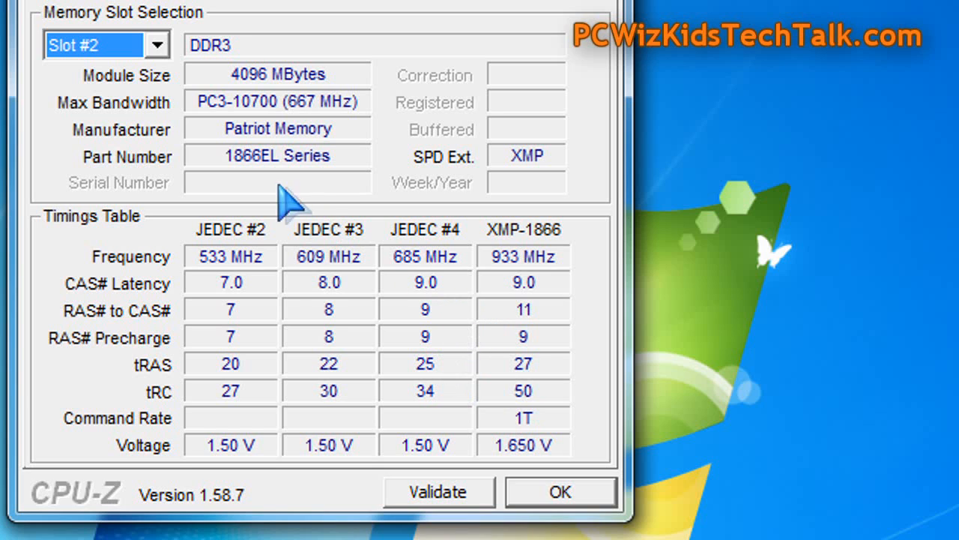
pyautogui.moveTo(344, 203)
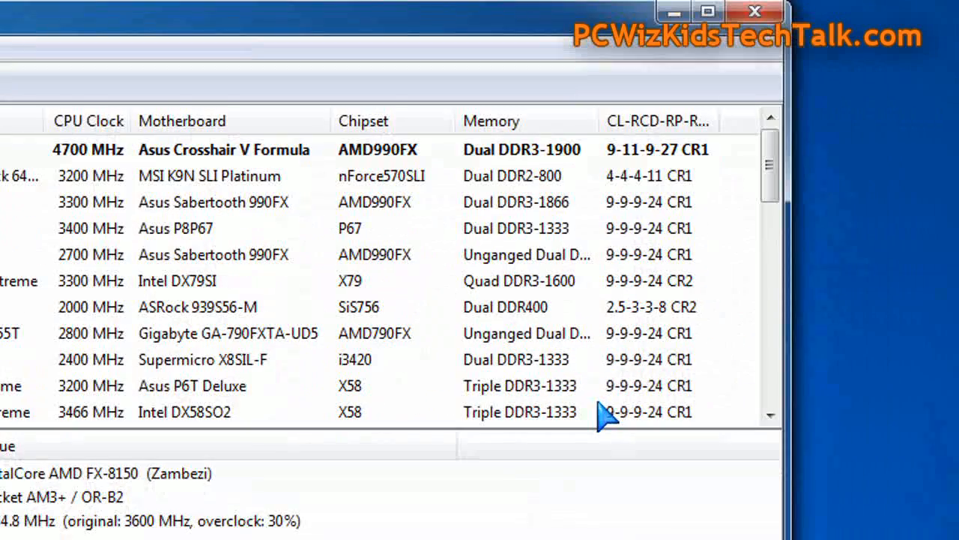
pyautogui.moveTo(349, 244)
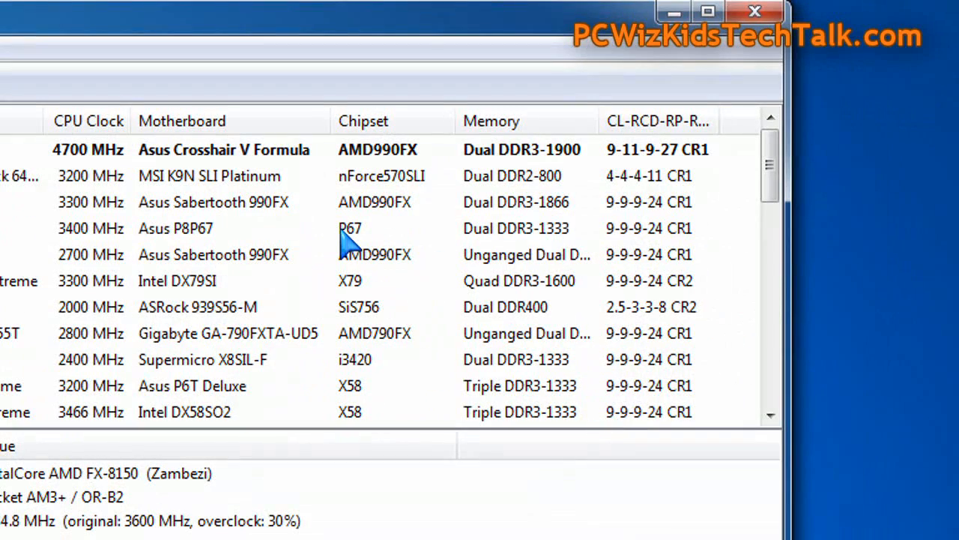
pyautogui.moveTo(364, 318)
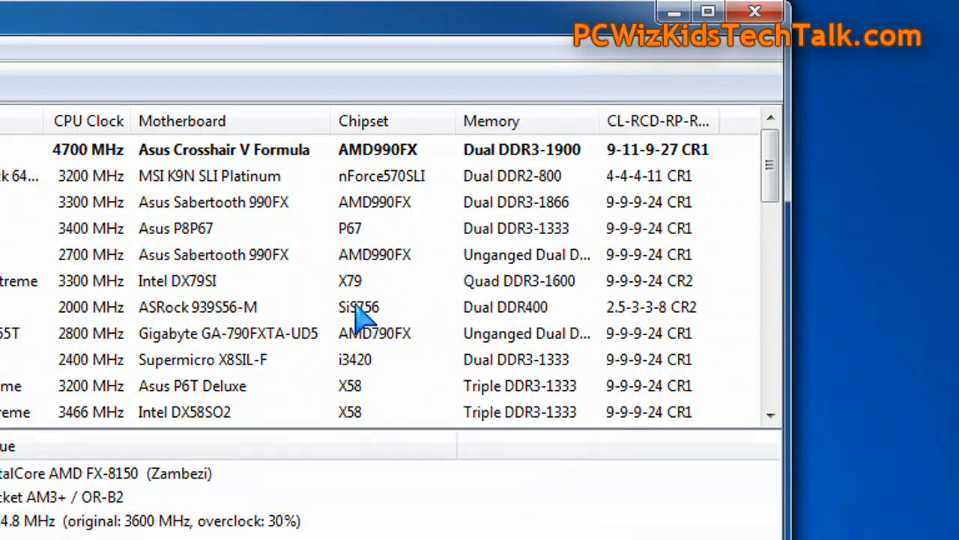
pyautogui.moveTo(288, 341)
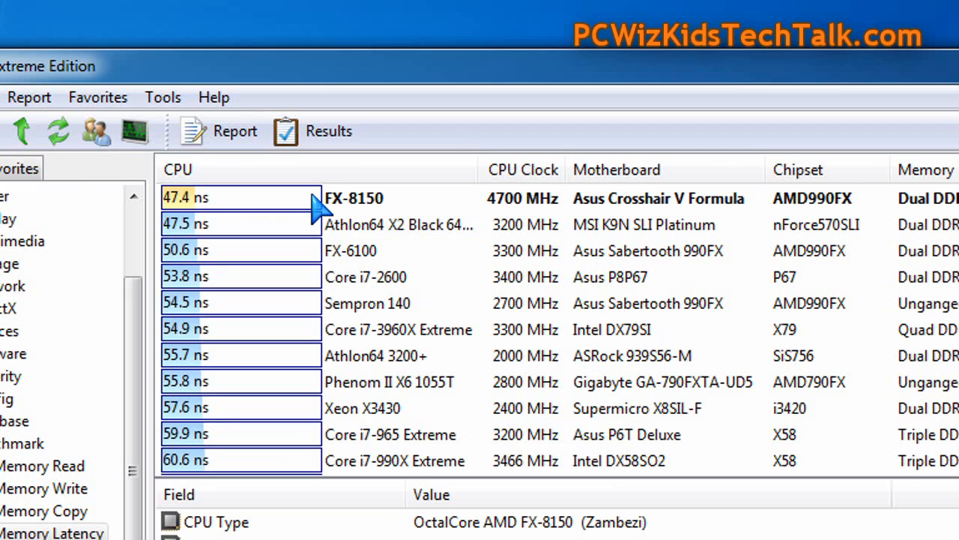
pyautogui.moveTo(362, 213)
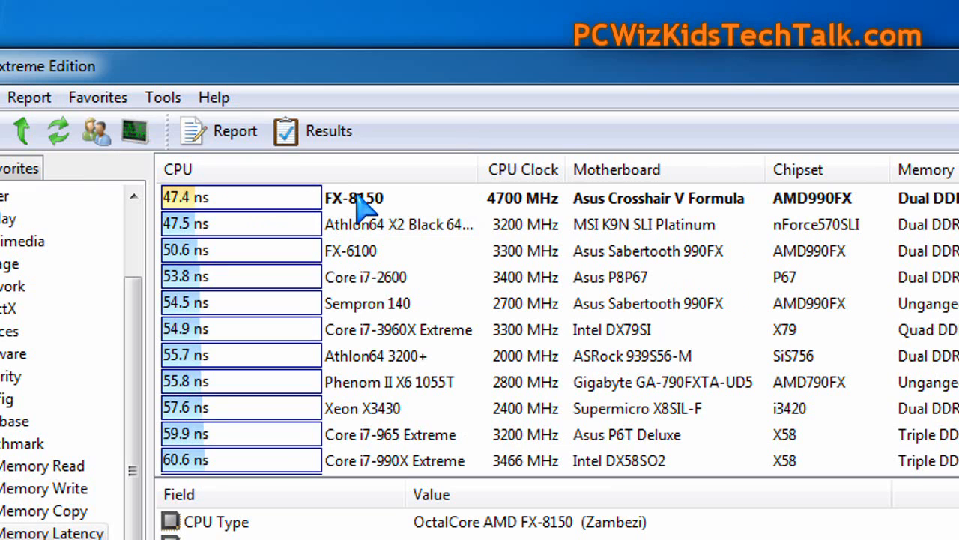
pyautogui.moveTo(513, 274)
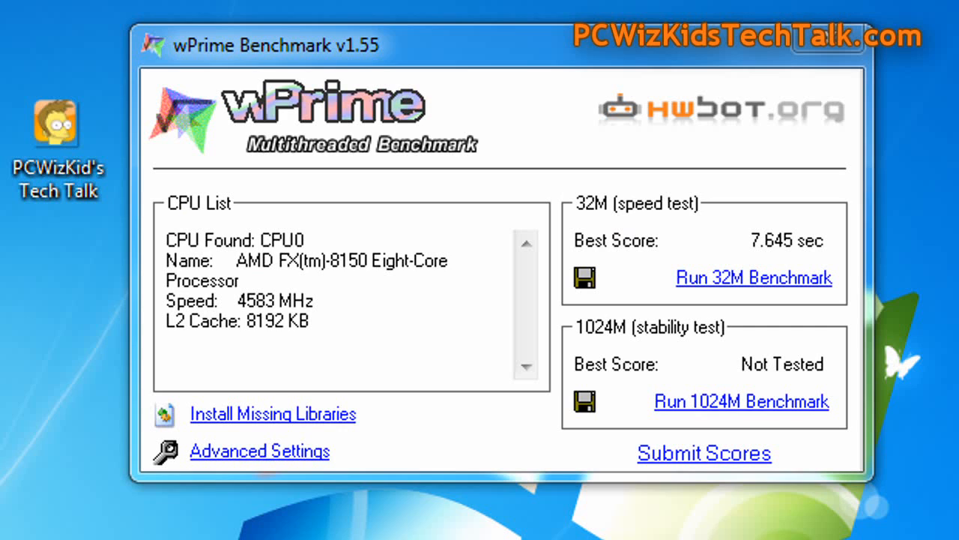
pyautogui.moveTo(394, 176)
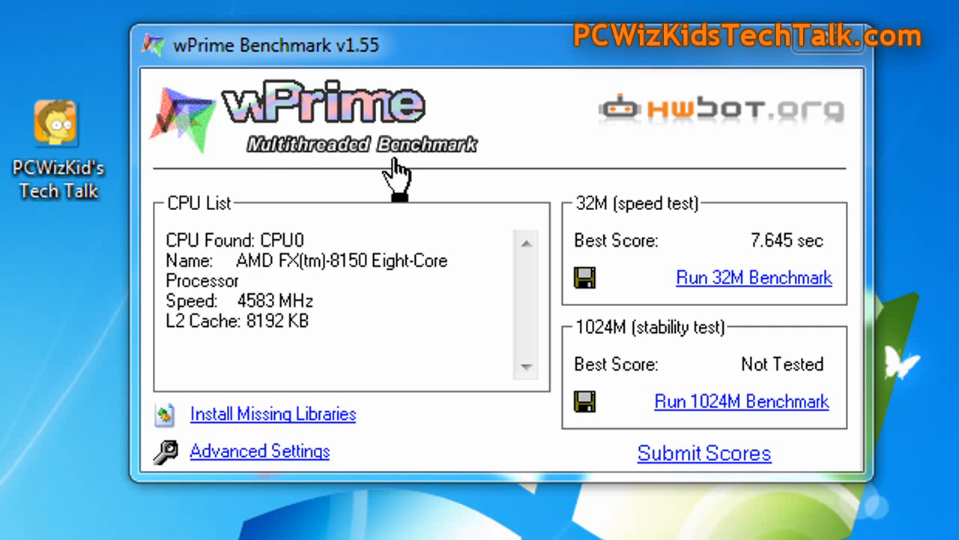
pyautogui.moveTo(311, 333)
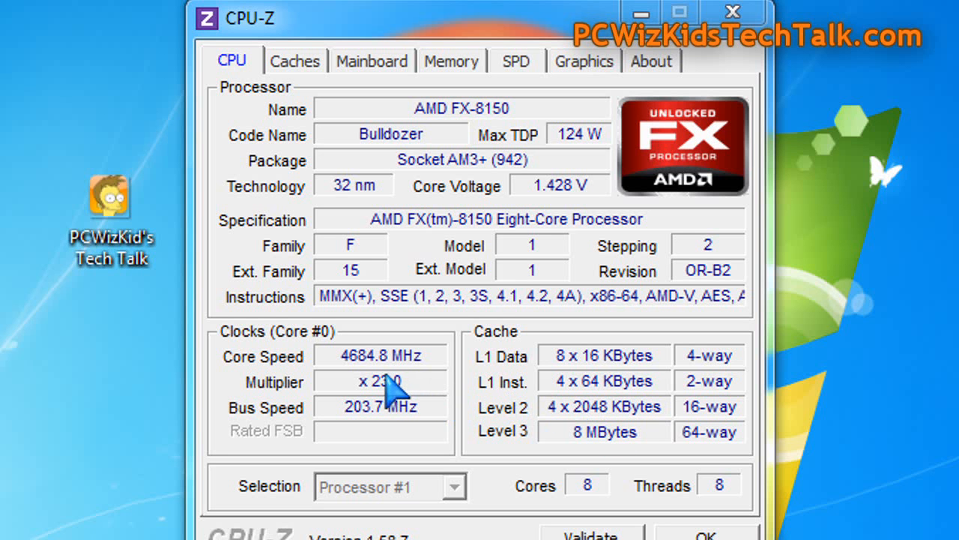
pyautogui.moveTo(371, 385)
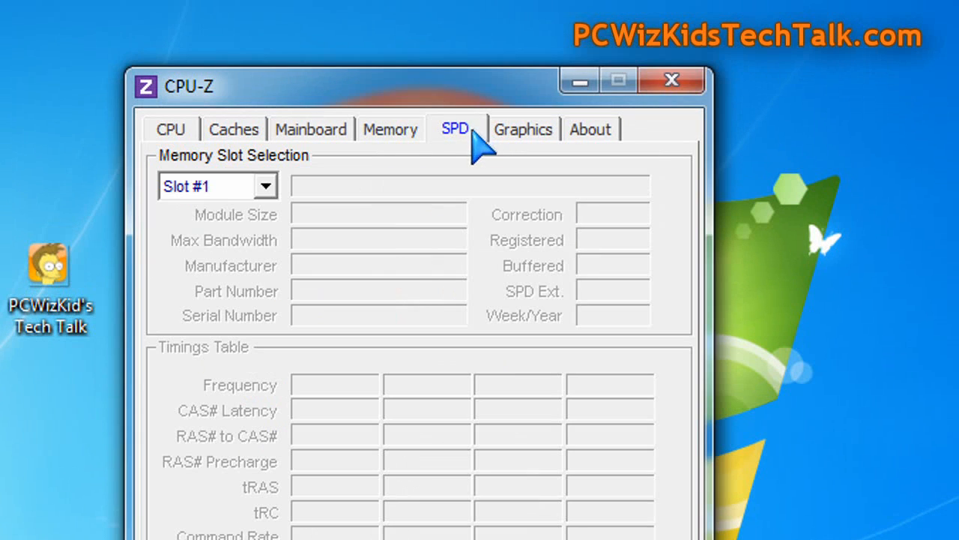
# Step: Expand the Memory Slot Selection list on the SPD page to pick a slot
pyautogui.click(218, 186)
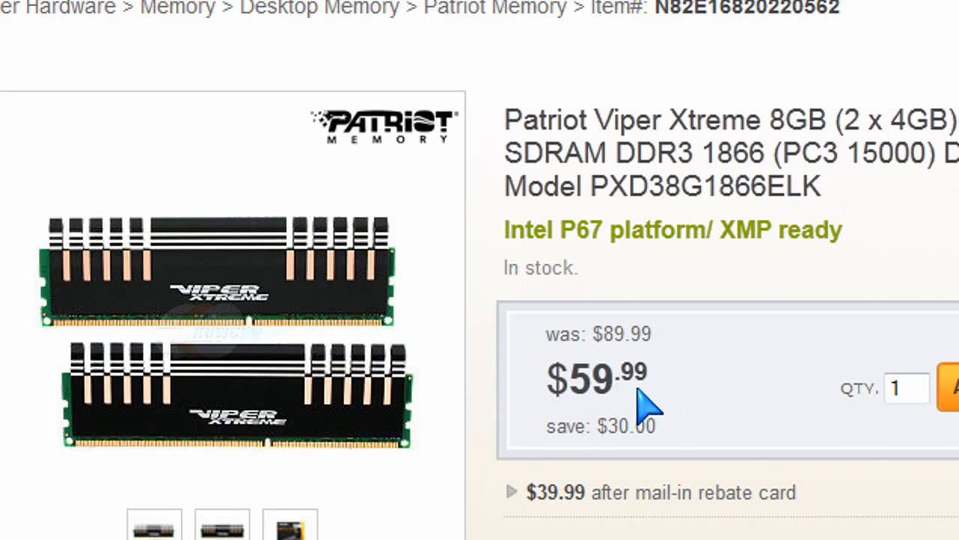
pyautogui.moveTo(544, 397)
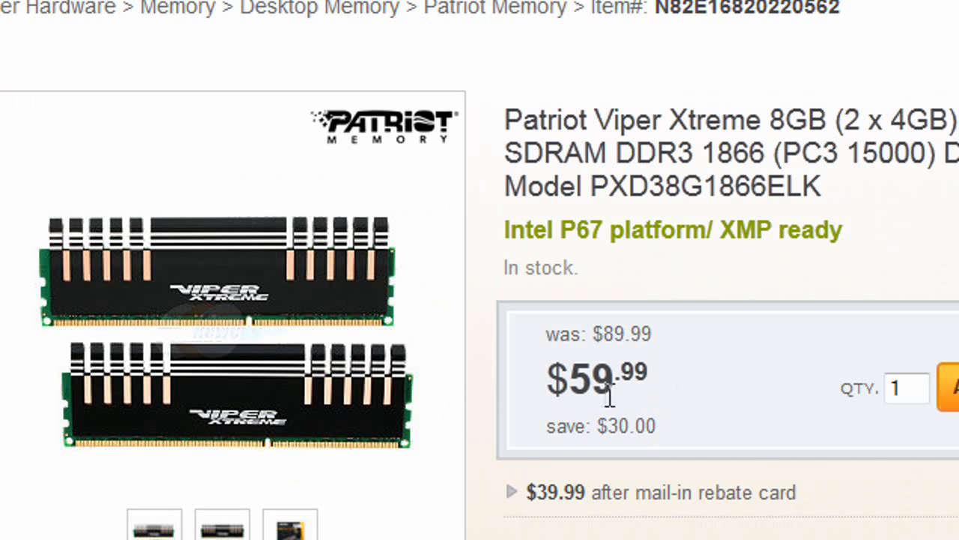
# Step: Highlight the $59.99 sale price on the Newegg Patriot Viper Xtreme 8GB DDR3 1866 page
pyautogui.doubleClick(596, 383)
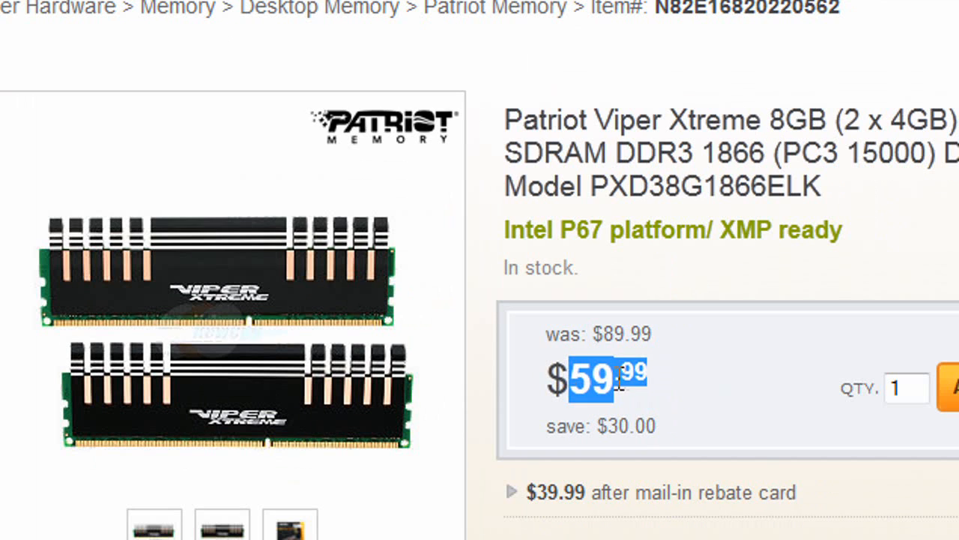